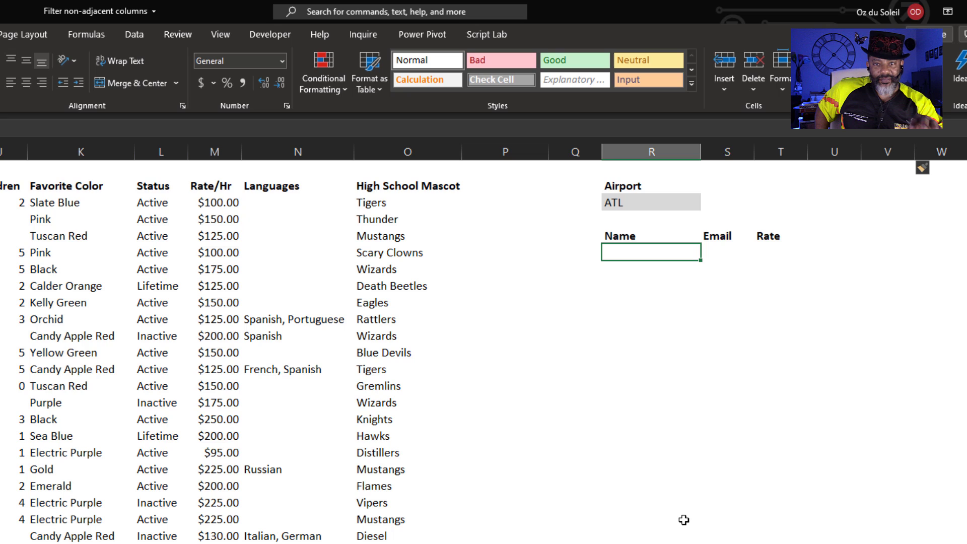
{"action": "mouse_move", "coordinate": [683, 275]}
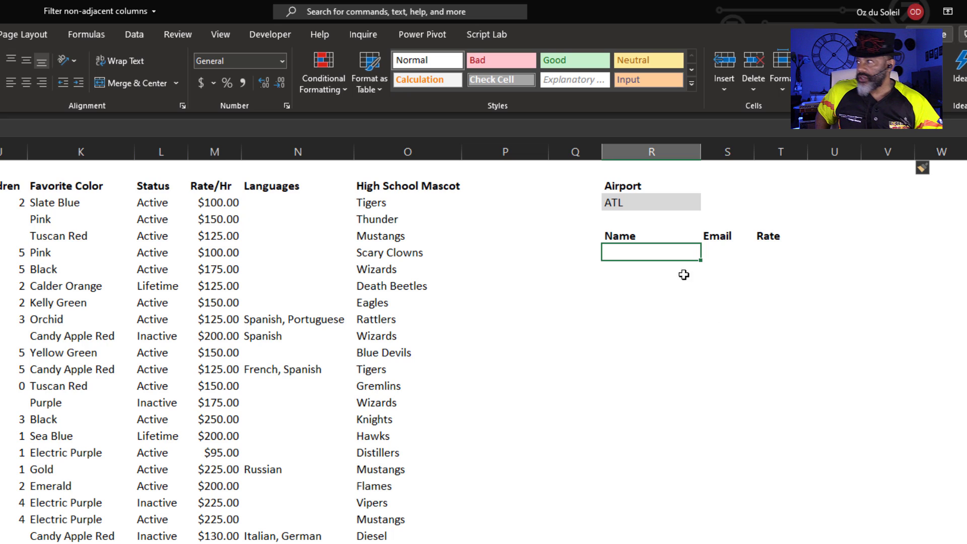
- Pick PHX instead of ATL in the Airport dropdown in R3
{"action": "left_click", "coordinate": [649, 202]}
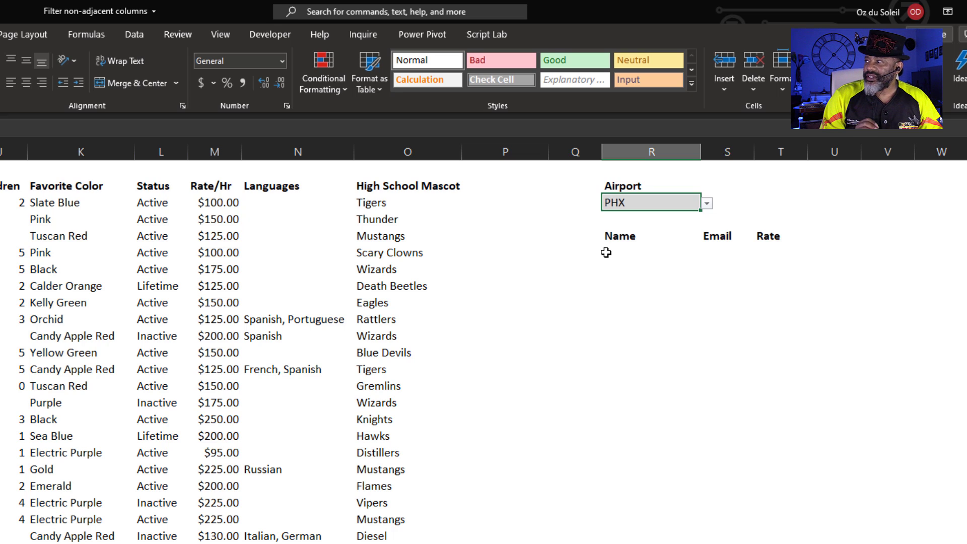
- Enter =filter(choose({1,2,3},B3:B52,I3:I52 in R6, stacking names and emails
{"action": "type", "text": "=filter("}
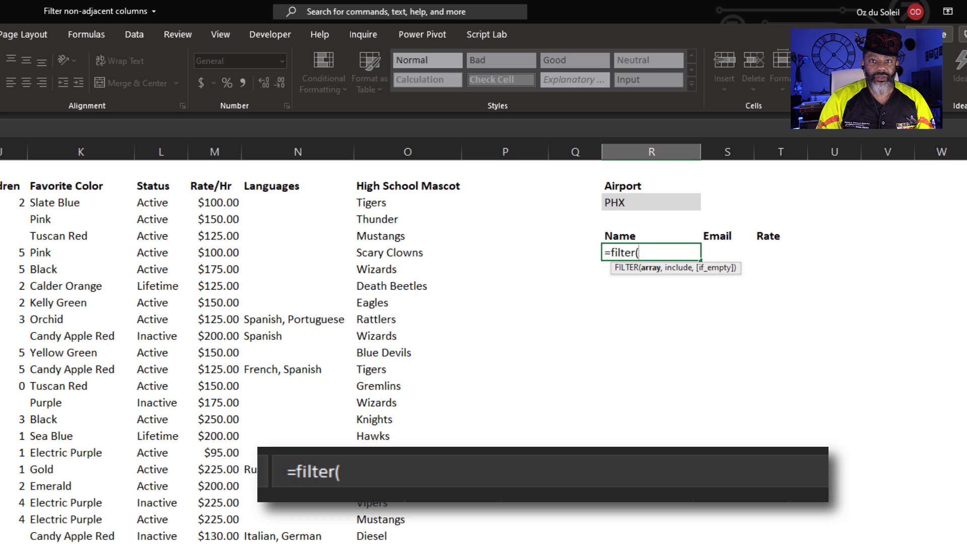
{"action": "type", "text": "choo"}
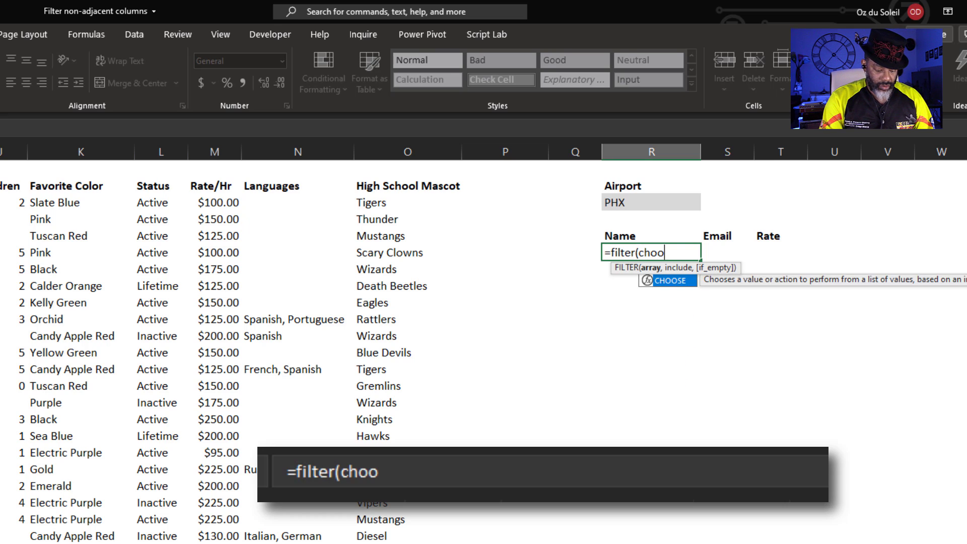
{"action": "type", "text": "se("}
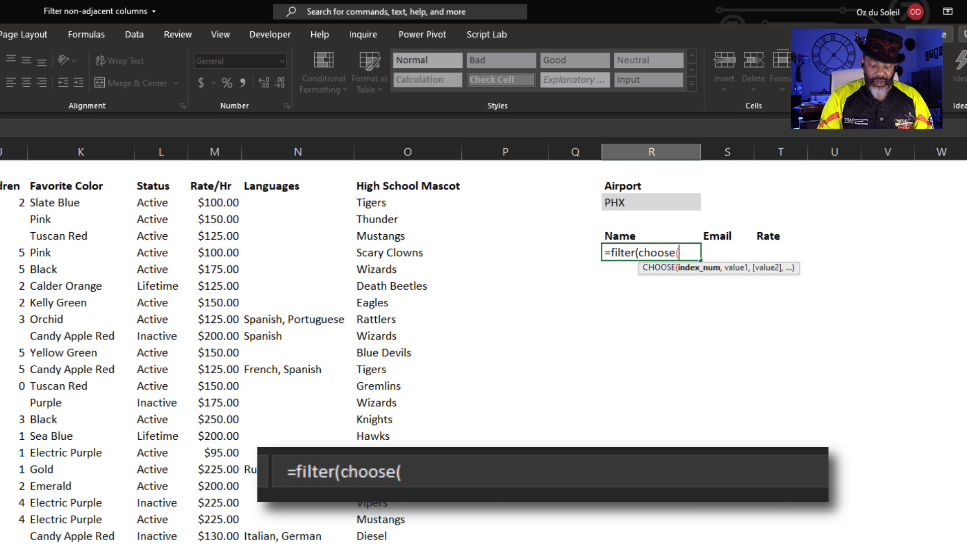
{"action": "type", "text": "{"}
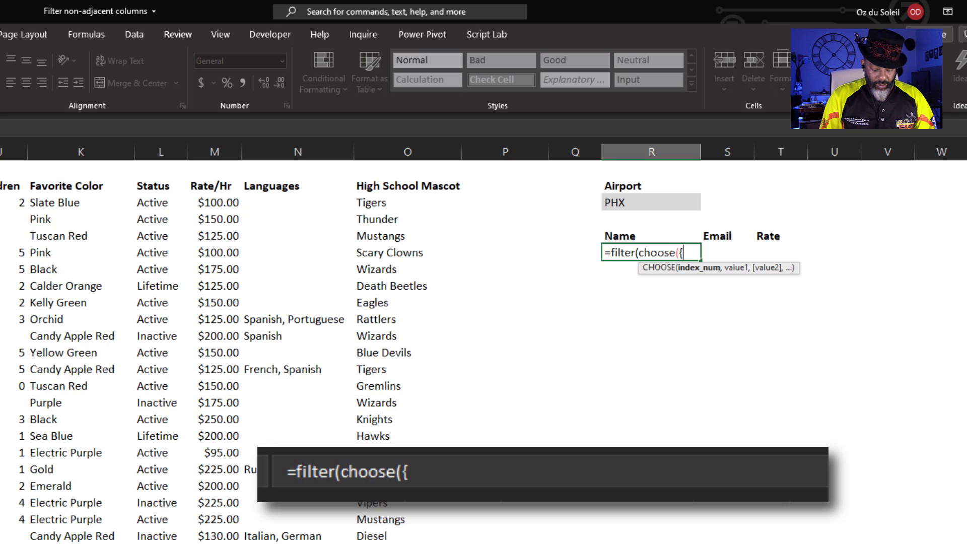
{"action": "type", "text": "1,2"}
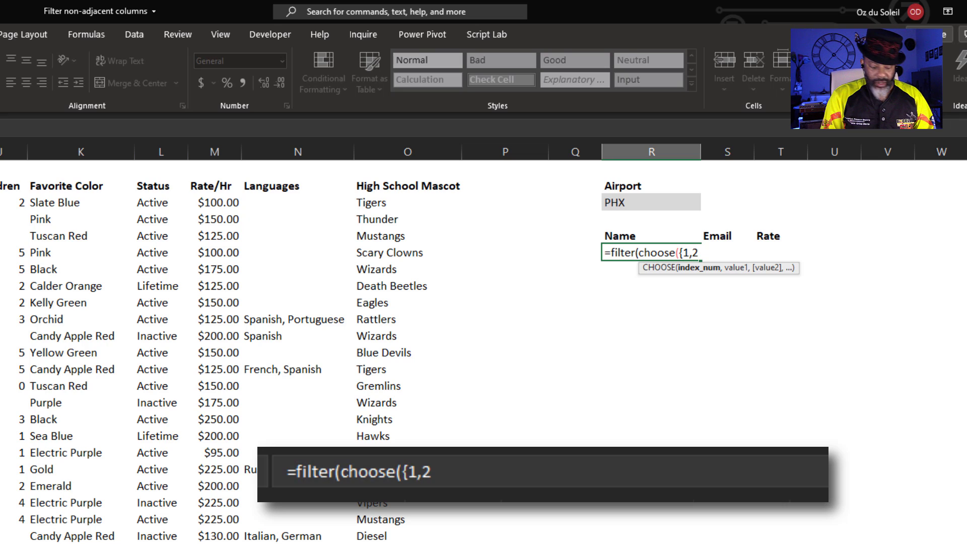
{"action": "type", "text": ",3}"}
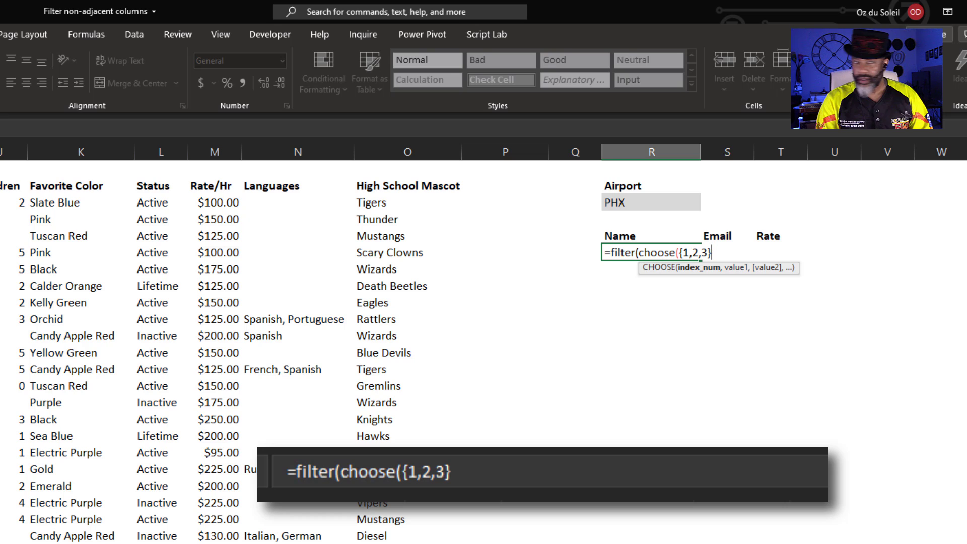
{"action": "type", "text": ","}
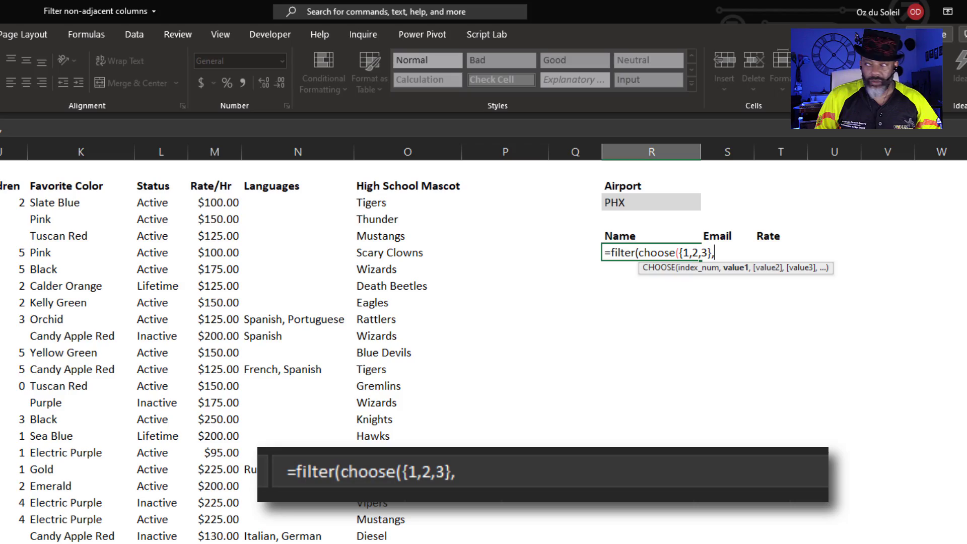
{"action": "scroll", "scroll_direction": "left", "scroll_amount": 3}
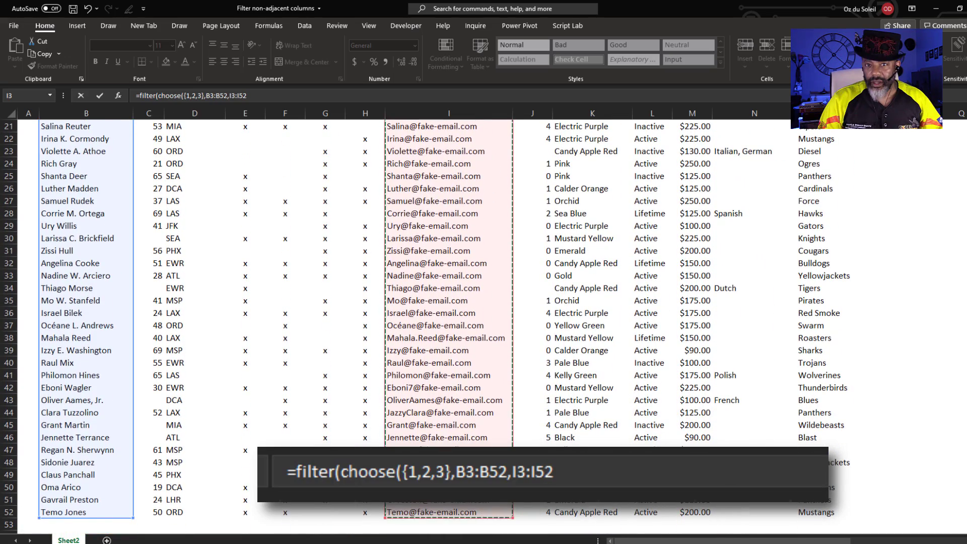
- Append ,M3:M52),D3:D52=R3 so rates are included and rows must match the airport in R3
{"action": "type", "text": ",M3:M52),D3:D52"}
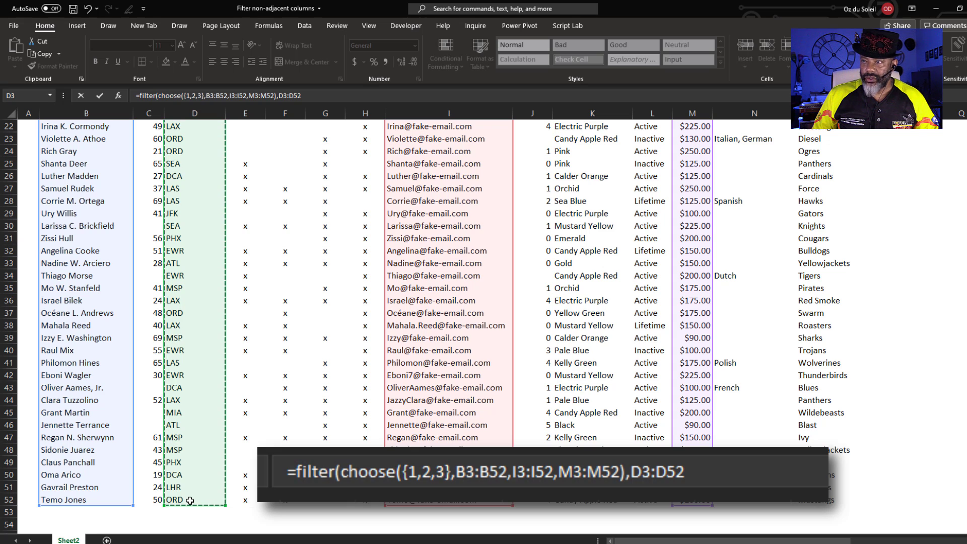
{"action": "type", "text": "=R3)"}
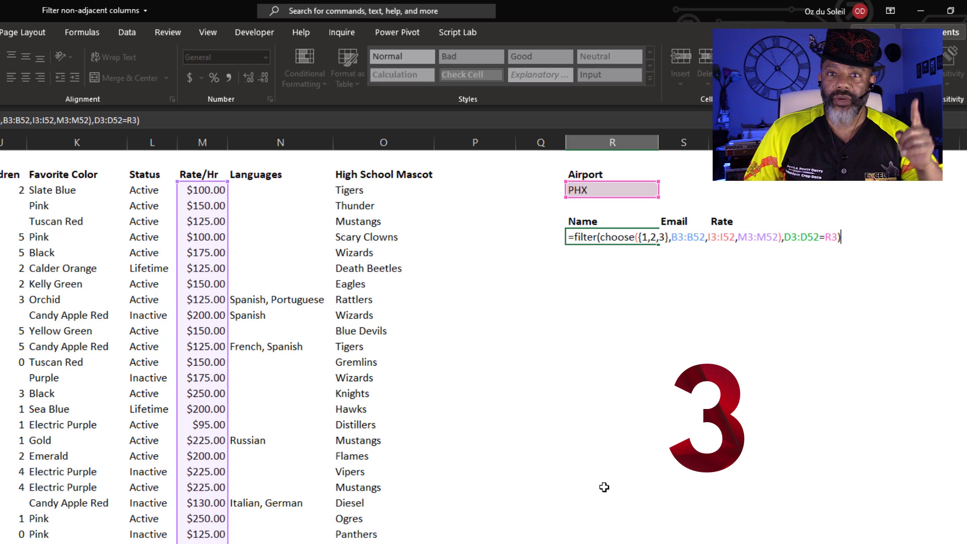
- Confirm the =FILTER(CHOOSE({1,2,3},B3:B52,I3:I52,M3:M52),D3:D52=R3) formula with Enter
{"action": "key", "text": "Enter"}
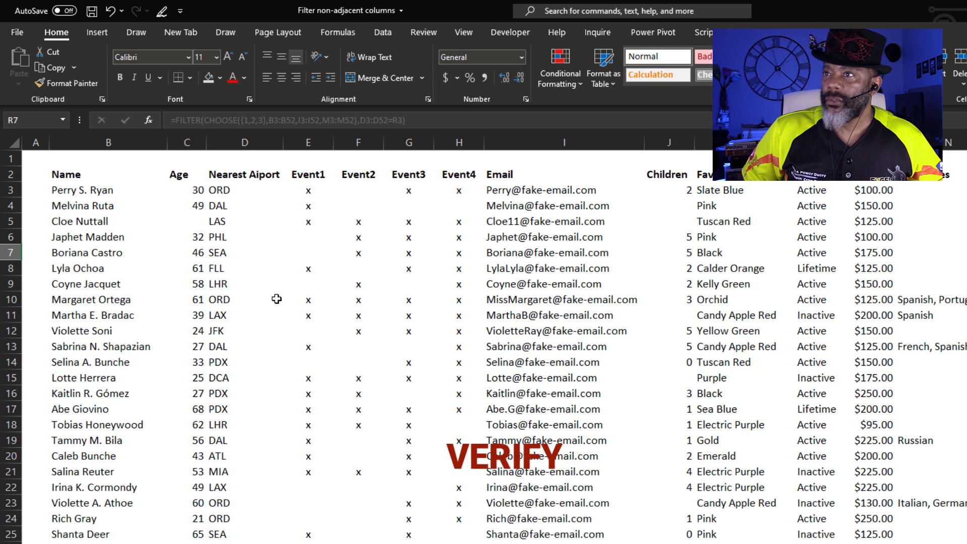
- Turn on AutoFilter for the data table from the Data ribbon
{"action": "left_click", "coordinate": [245, 190]}
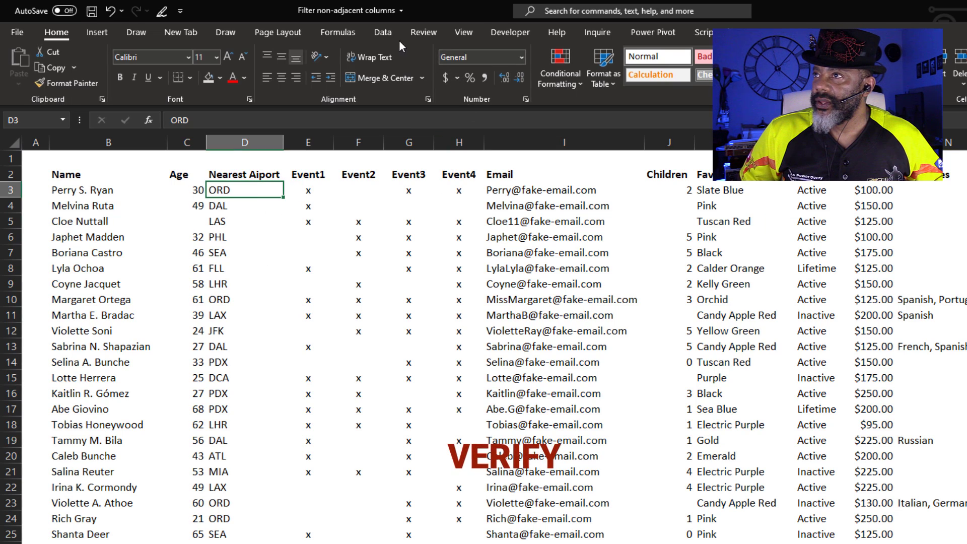
{"action": "left_click", "coordinate": [383, 32]}
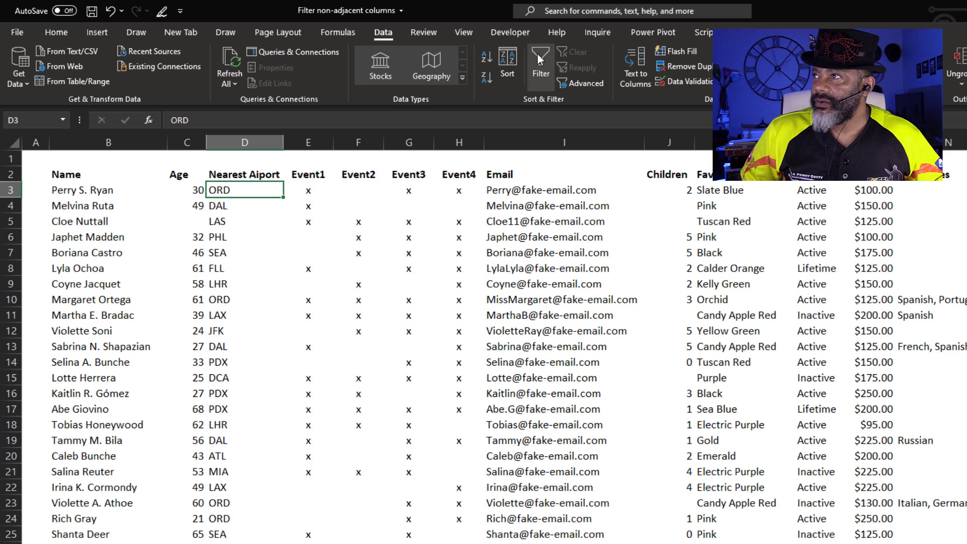
{"action": "left_click", "coordinate": [540, 64]}
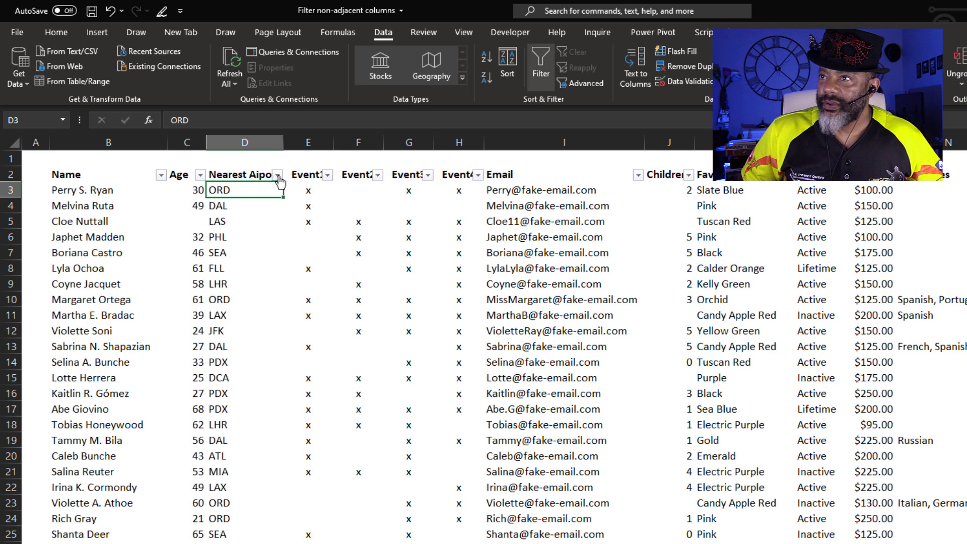
{"action": "left_click", "coordinate": [276, 179]}
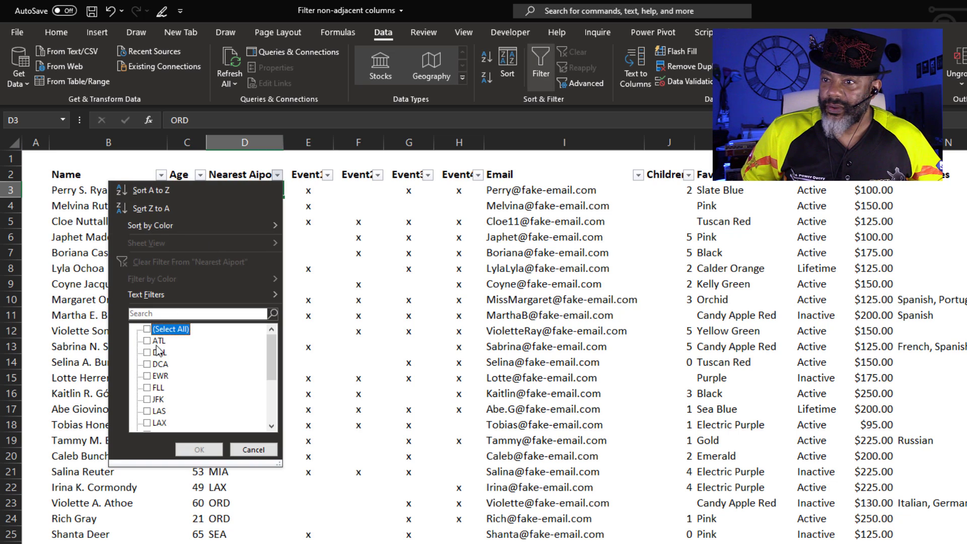
{"action": "scroll", "scroll_direction": "down", "scroll_amount": 3}
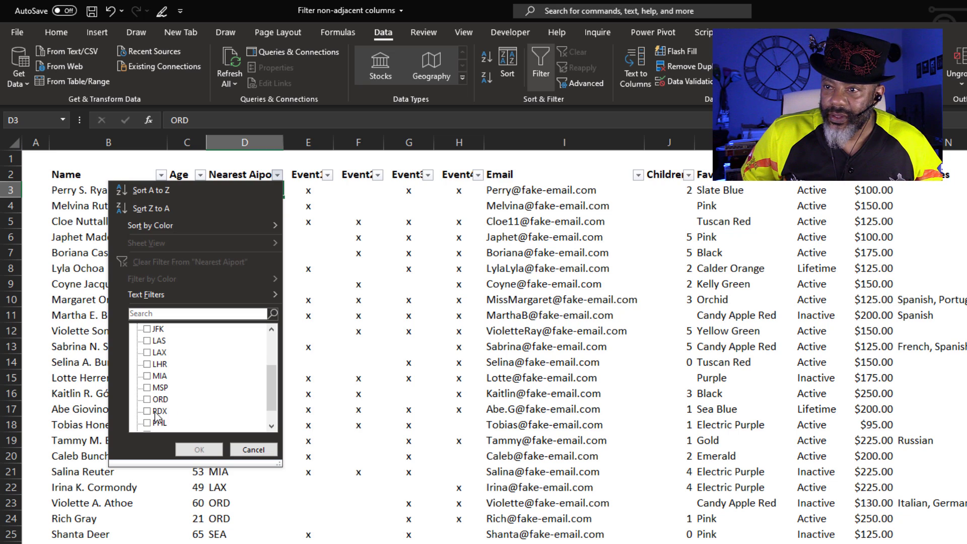
{"action": "left_click", "coordinate": [152, 411]}
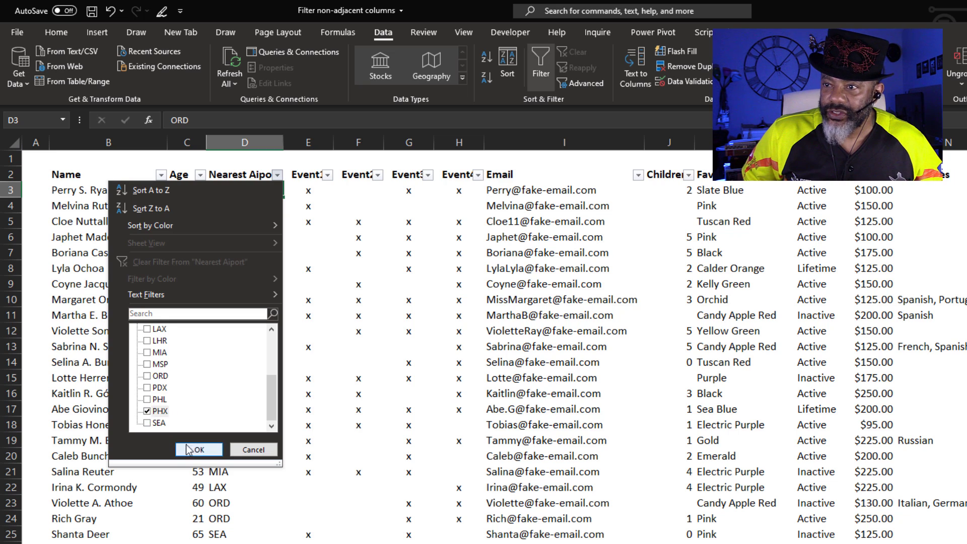
{"action": "left_click", "coordinate": [198, 449]}
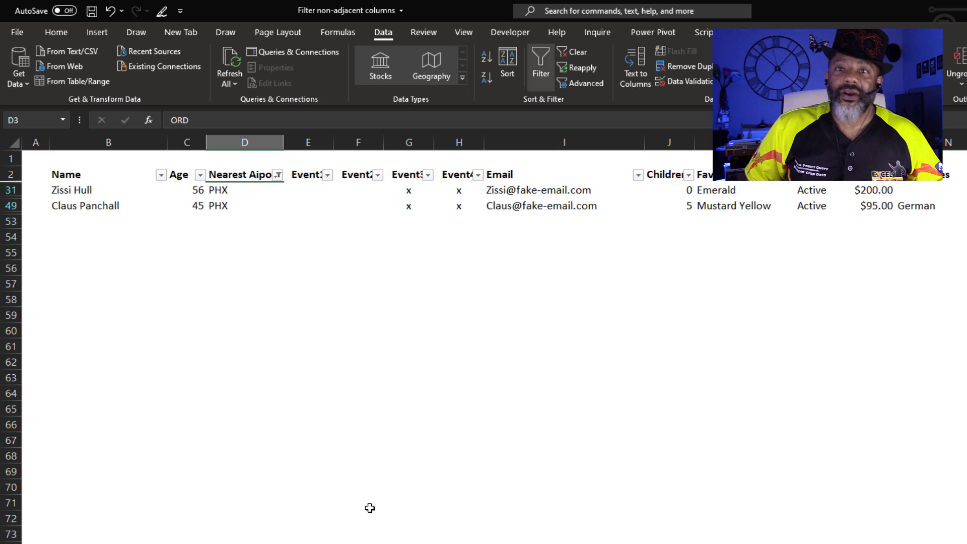
{"action": "mouse_move", "coordinate": [507, 67]}
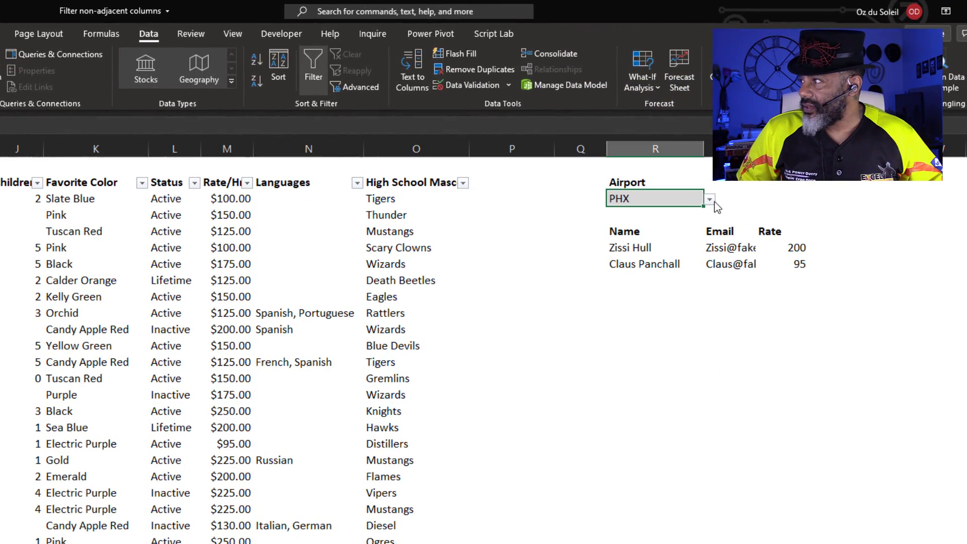
- Choose LAS in the Airport dropdown so the formula returns four people
{"action": "left_click", "coordinate": [708, 198]}
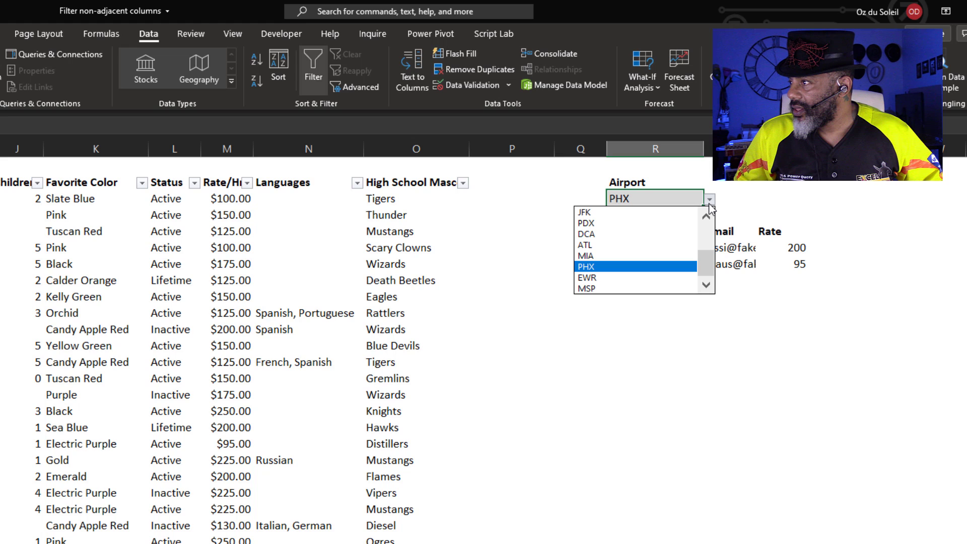
{"action": "scroll", "scroll_direction": "down", "scroll_amount": 3}
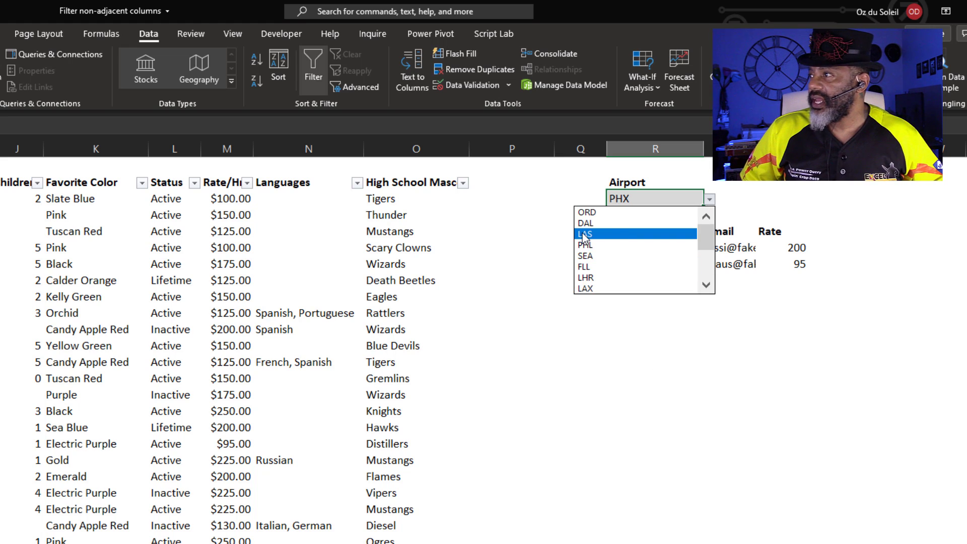
{"action": "left_click", "coordinate": [583, 233]}
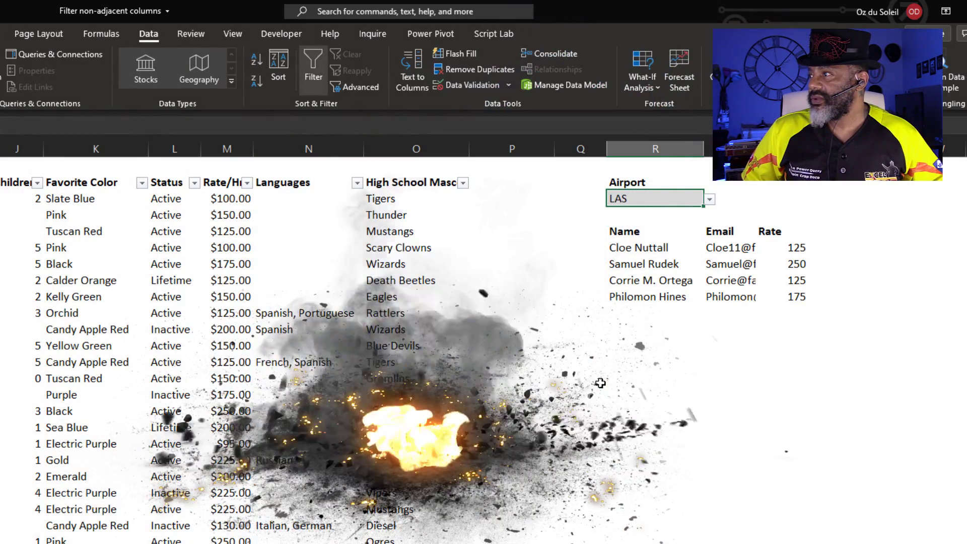